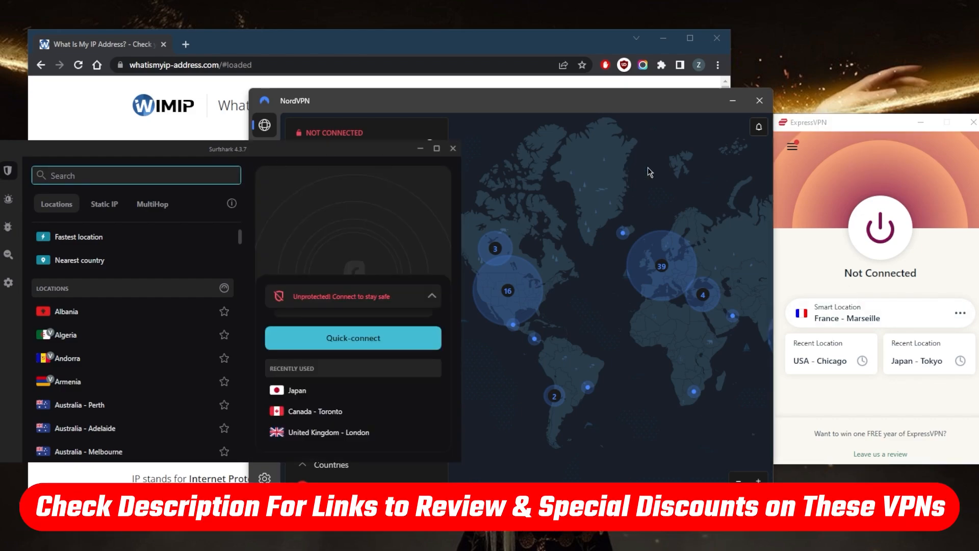
Glance at ExpressVPN's options, then scroll through Surfshark's startup, kill switch and protocol settings.
left_click(136, 175)
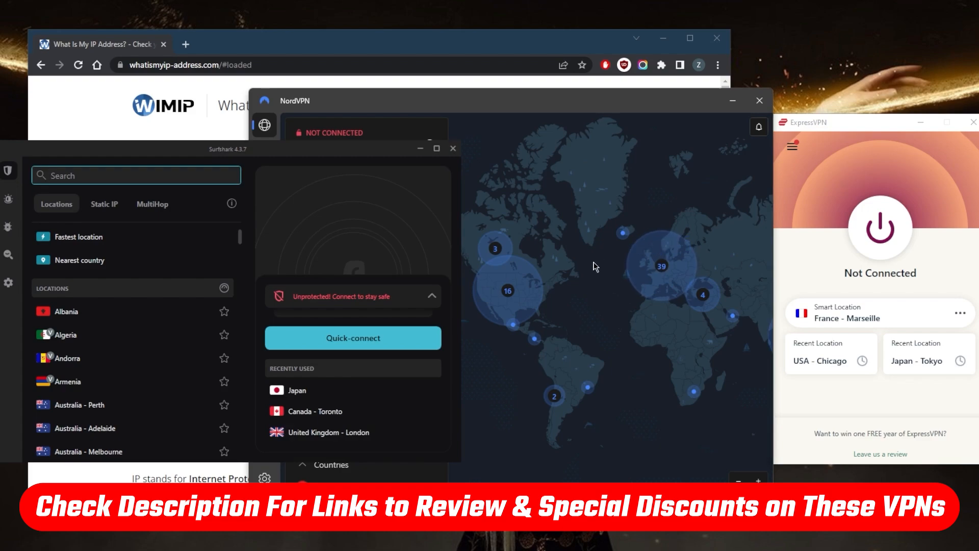
mouse_move(611, 289)
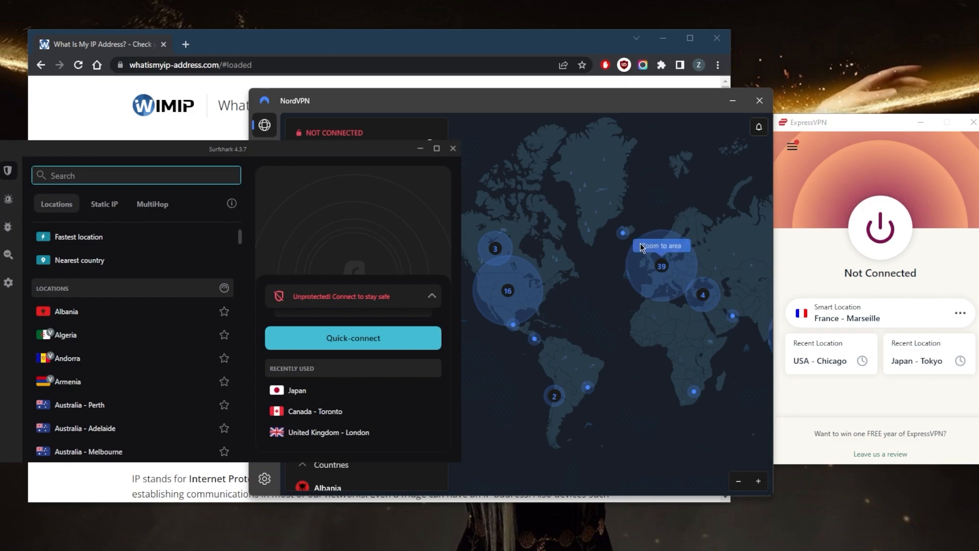
mouse_move(594, 267)
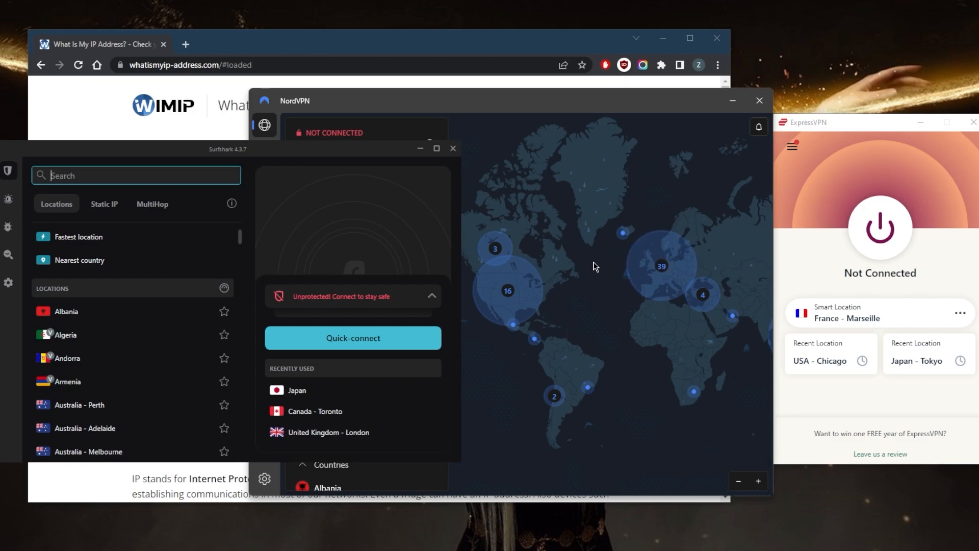
mouse_move(612, 291)
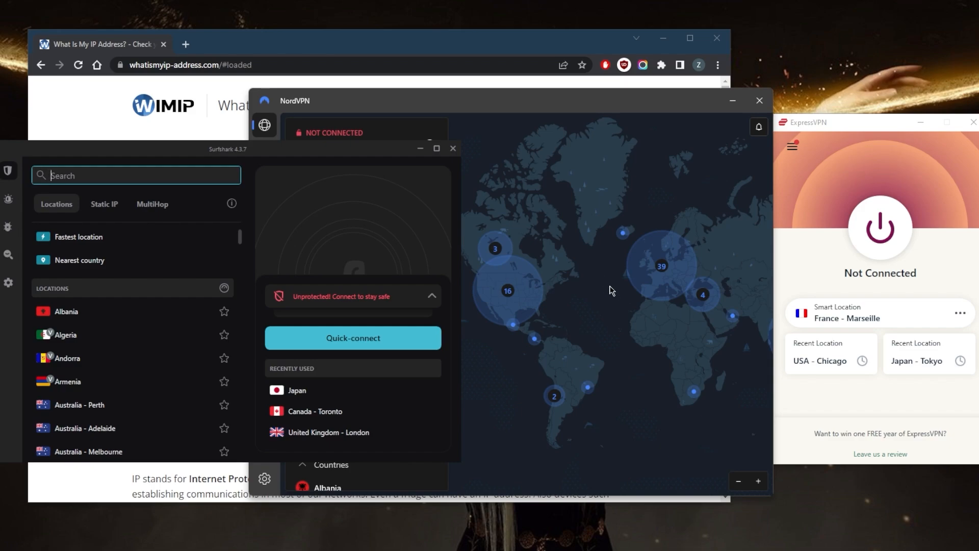
mouse_move(623, 296)
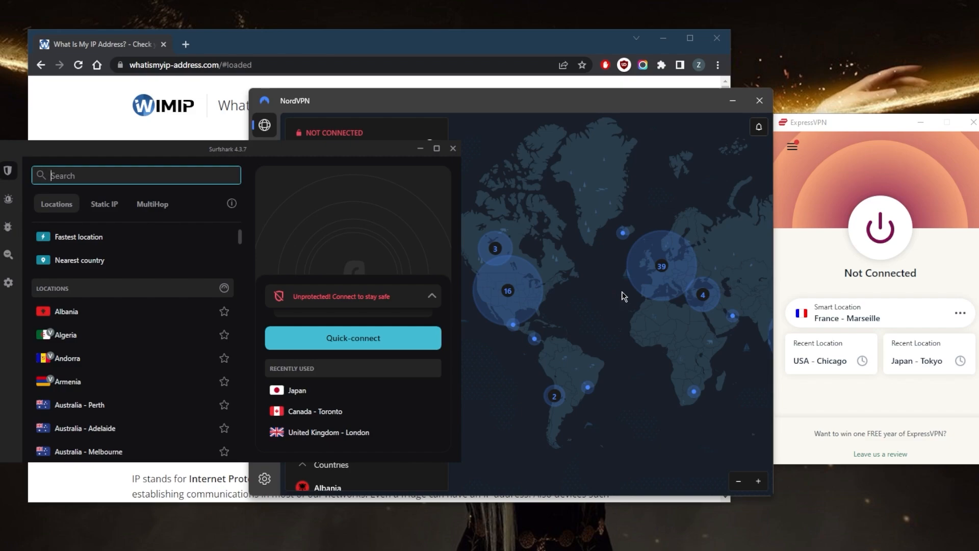
mouse_move(629, 293)
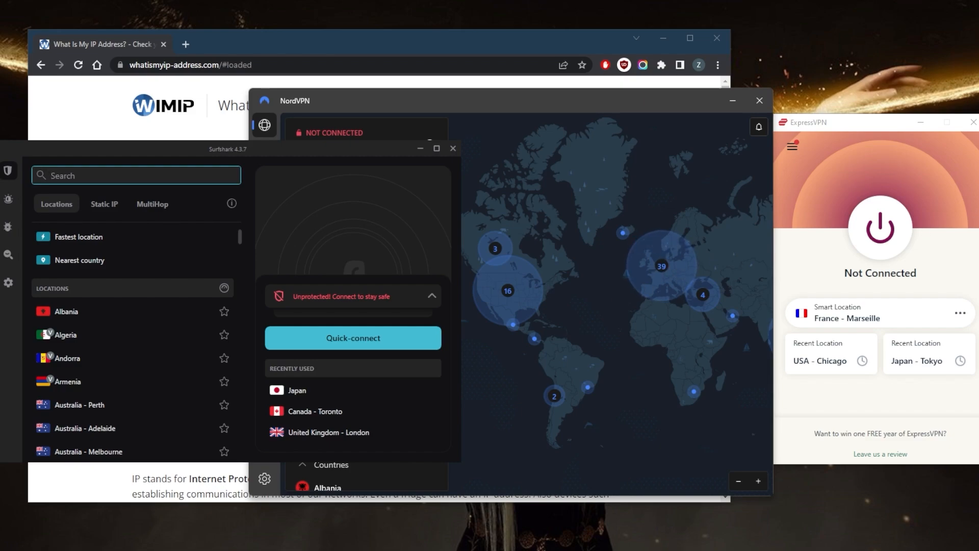
mouse_move(825, 269)
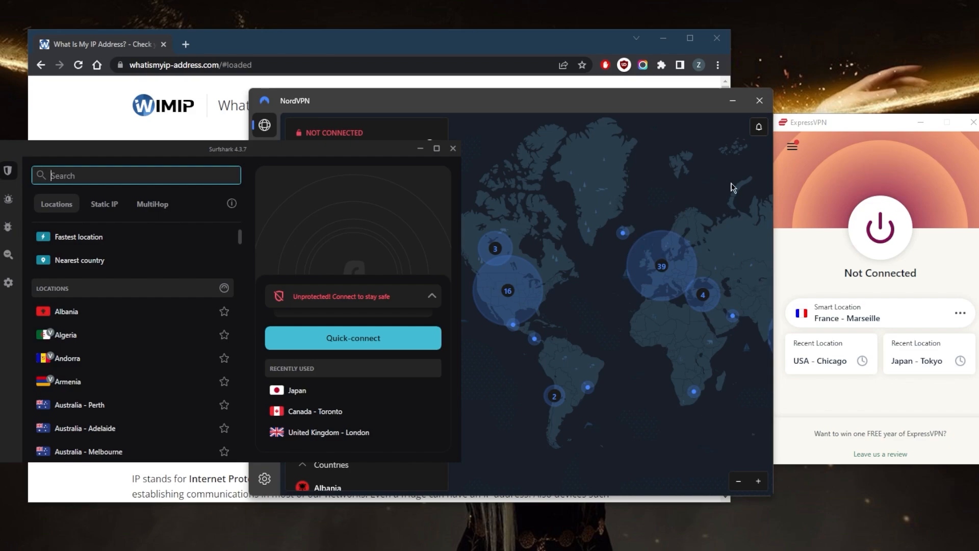
left_click(792, 146)
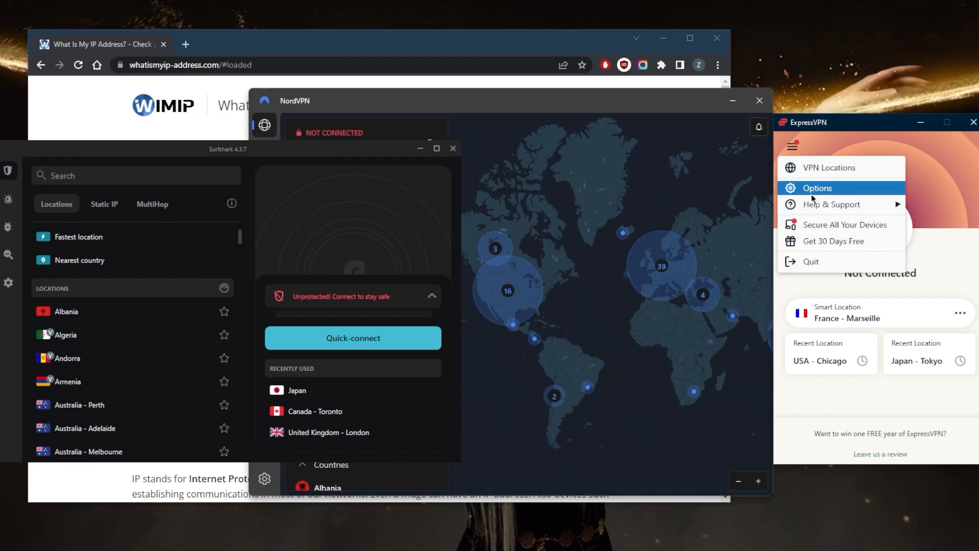
left_click(817, 188)
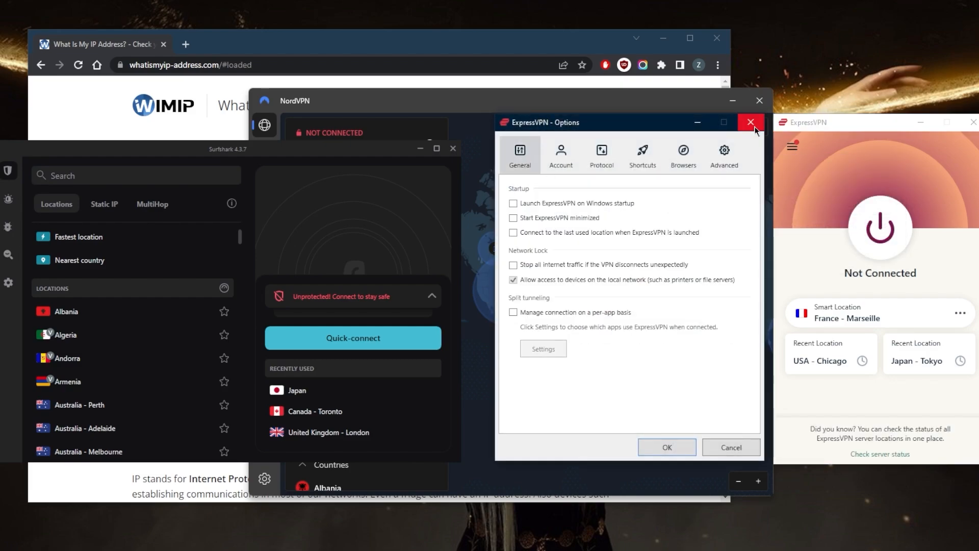
left_click(751, 122)
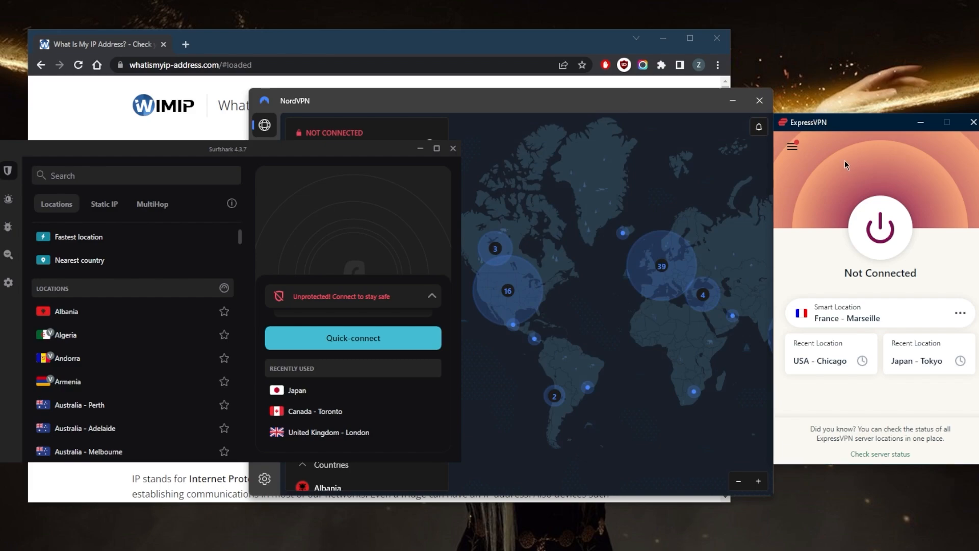
mouse_move(813, 178)
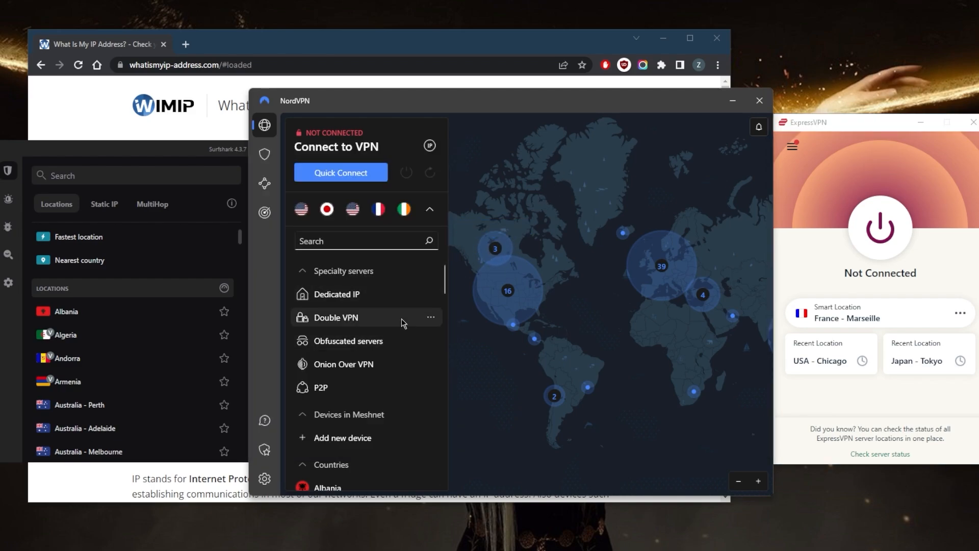
mouse_move(384, 356)
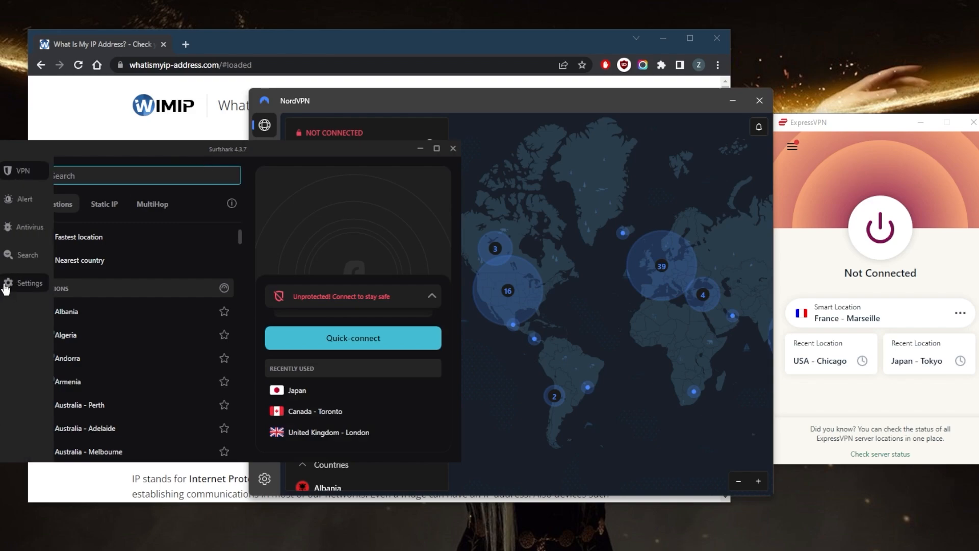
left_click(29, 283)
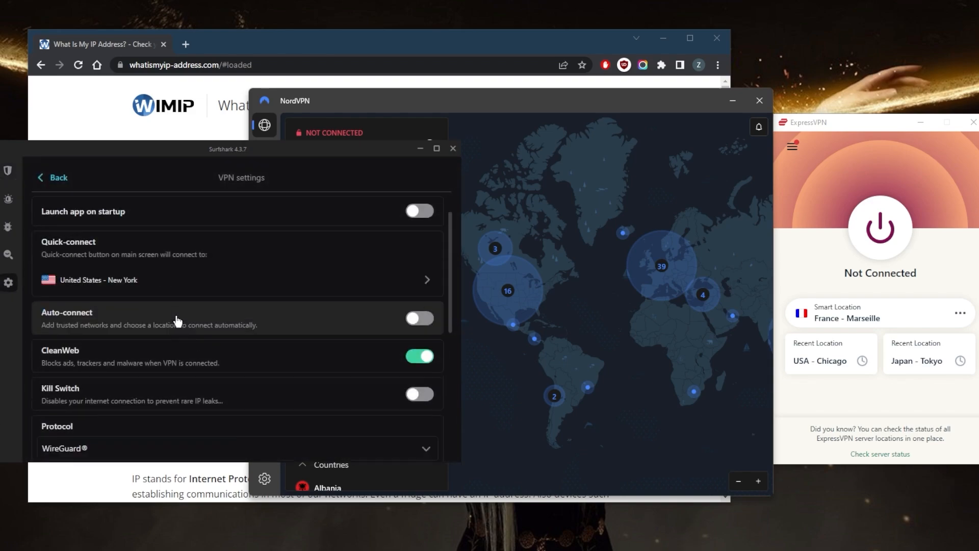
scroll("down", 3)
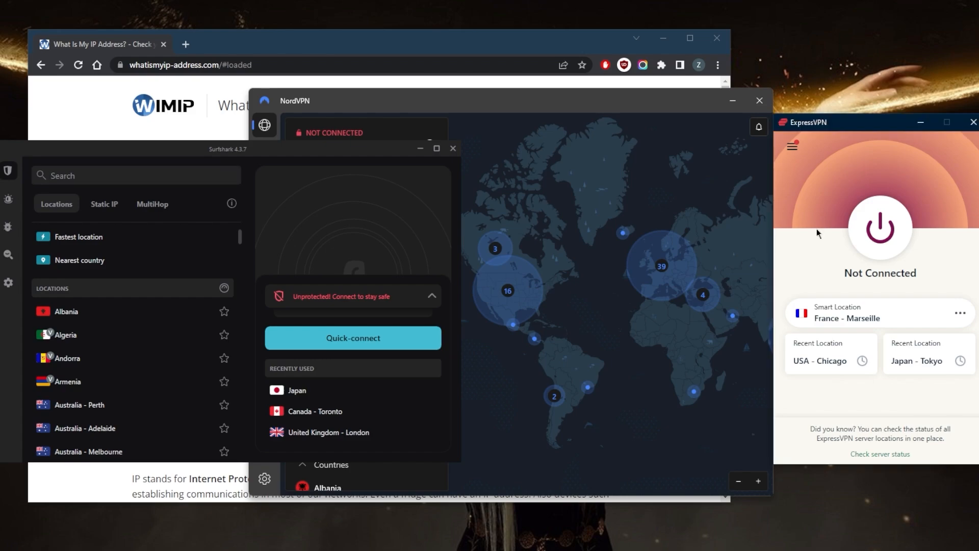
mouse_move(798, 193)
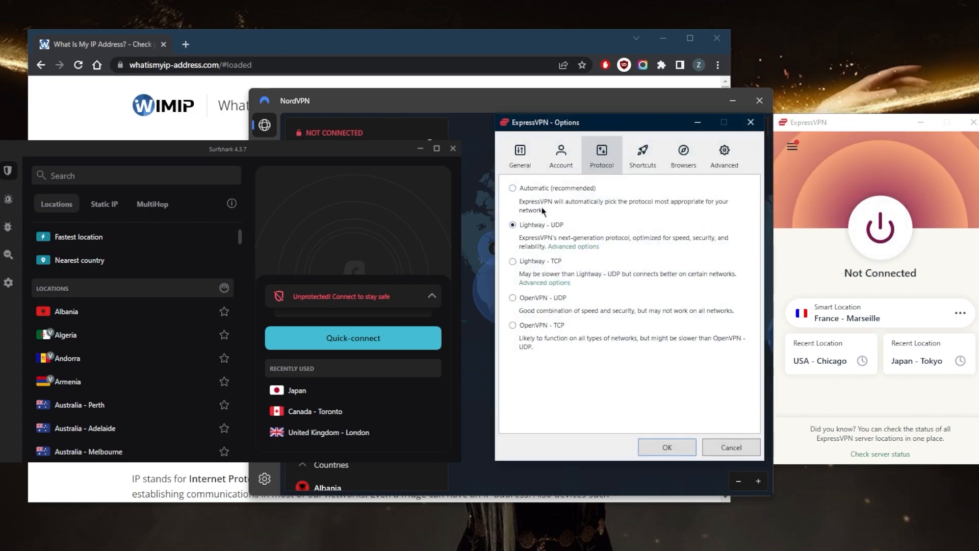
mouse_move(539, 259)
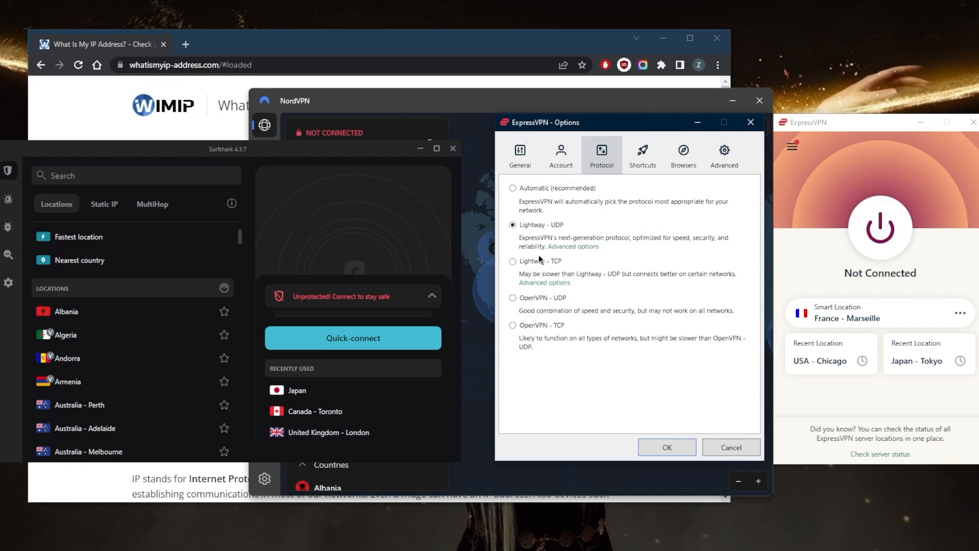
mouse_move(569, 306)
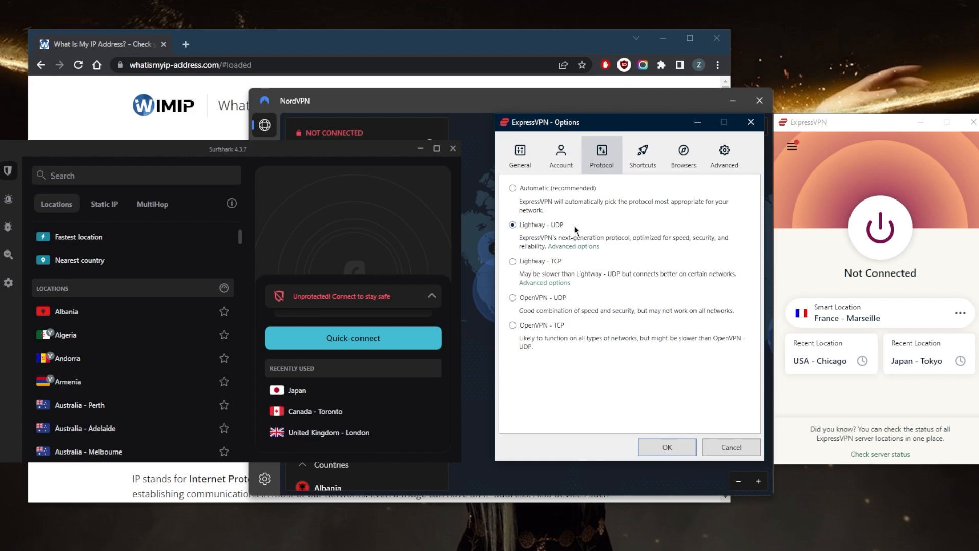
mouse_move(611, 214)
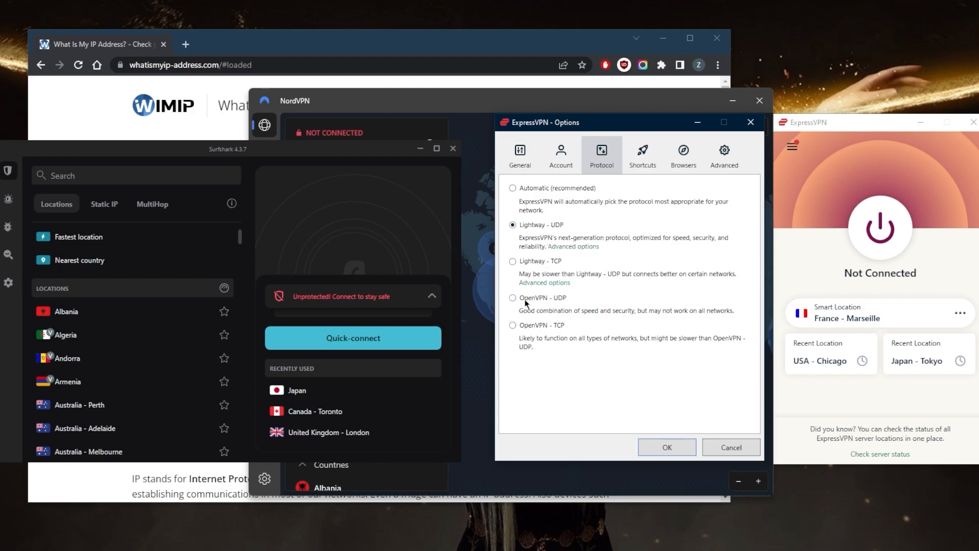
left_click(513, 188)
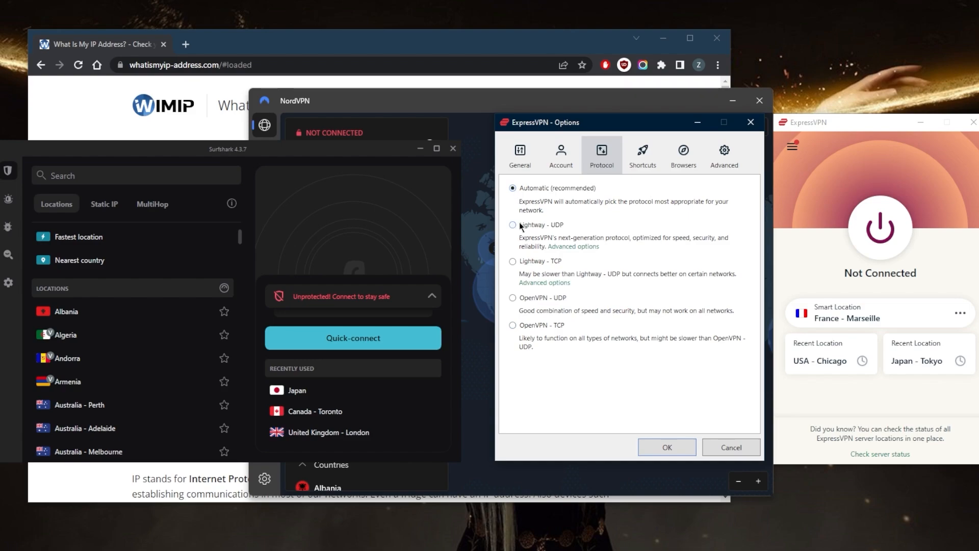
mouse_move(552, 242)
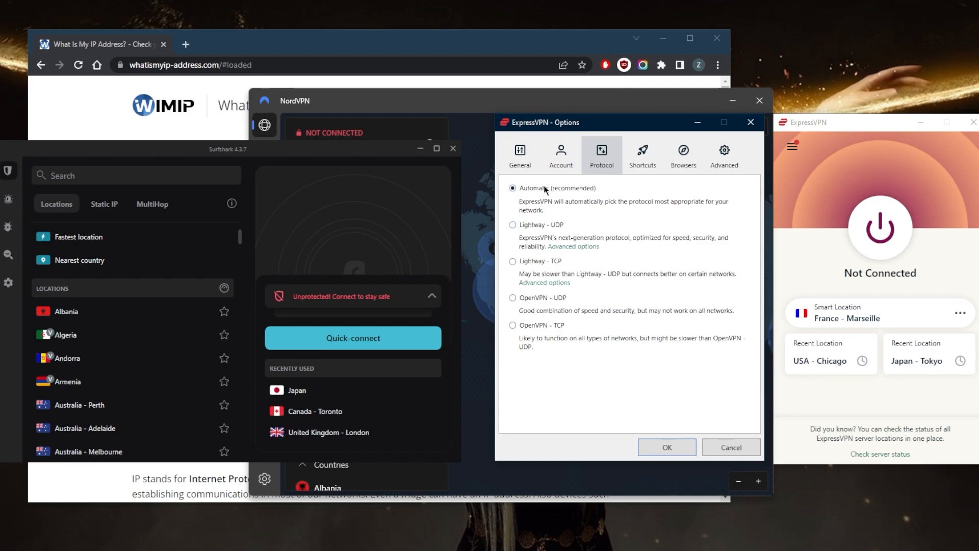
left_click(513, 226)
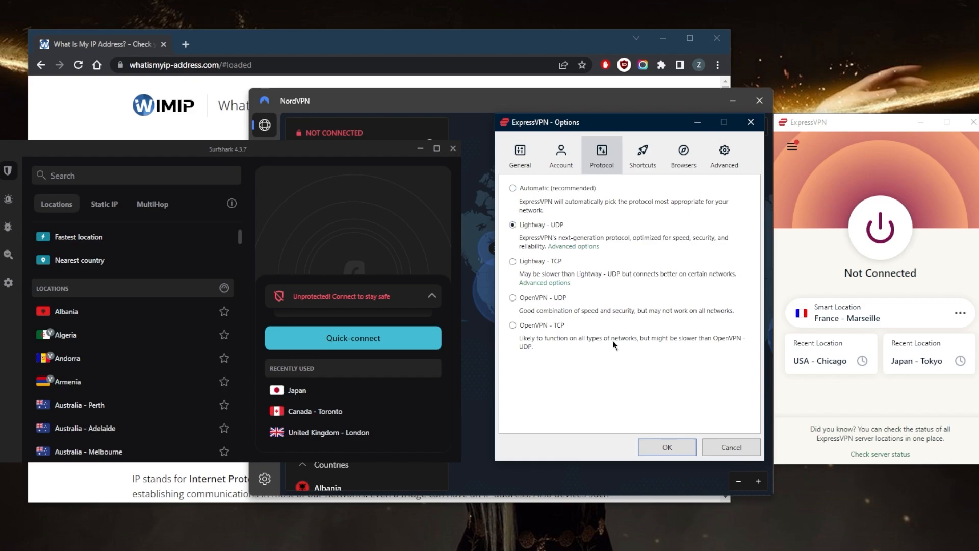
mouse_move(699, 368)
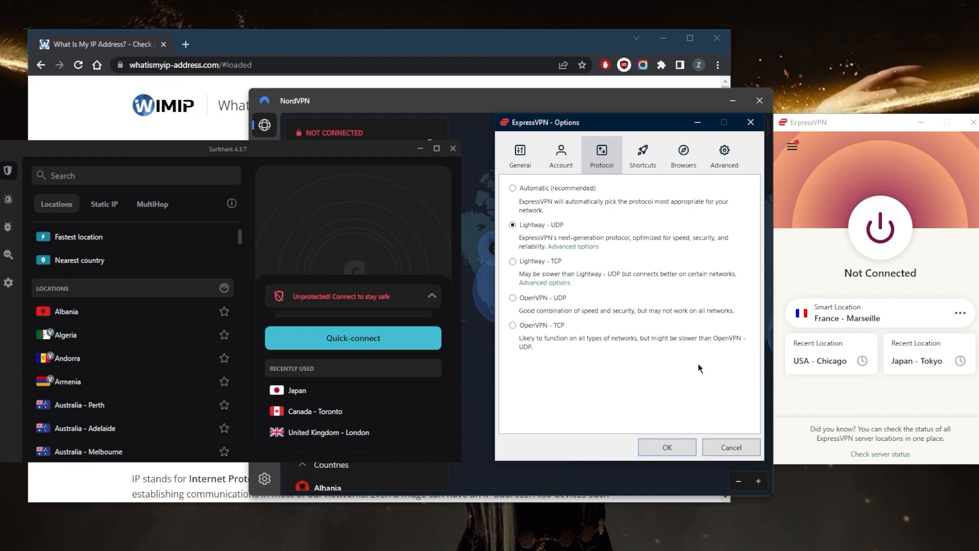
mouse_move(841, 360)
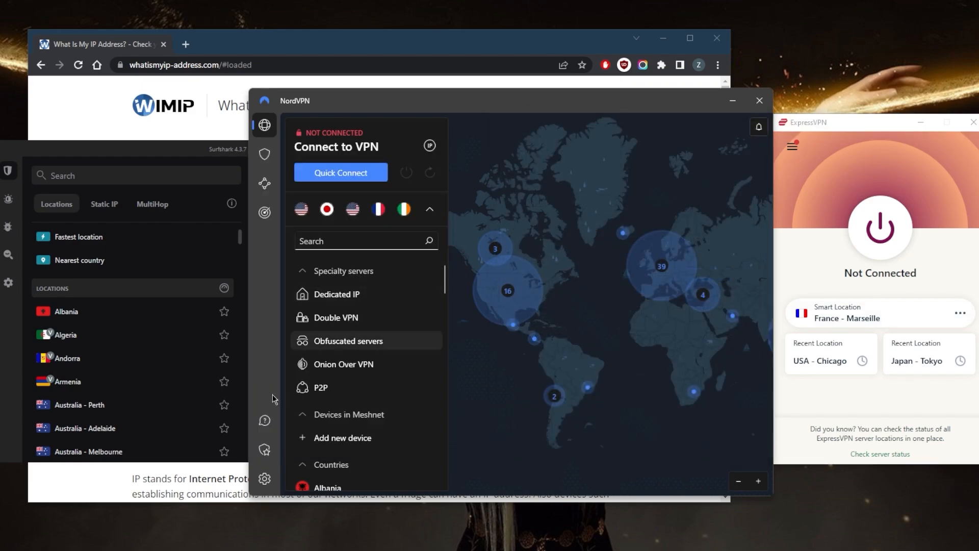
left_click(264, 478)
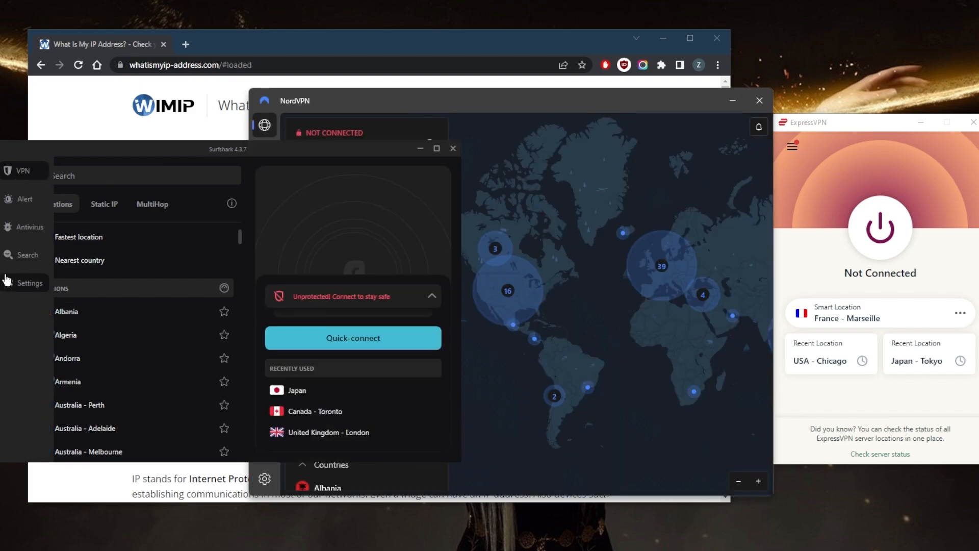
left_click(30, 283)
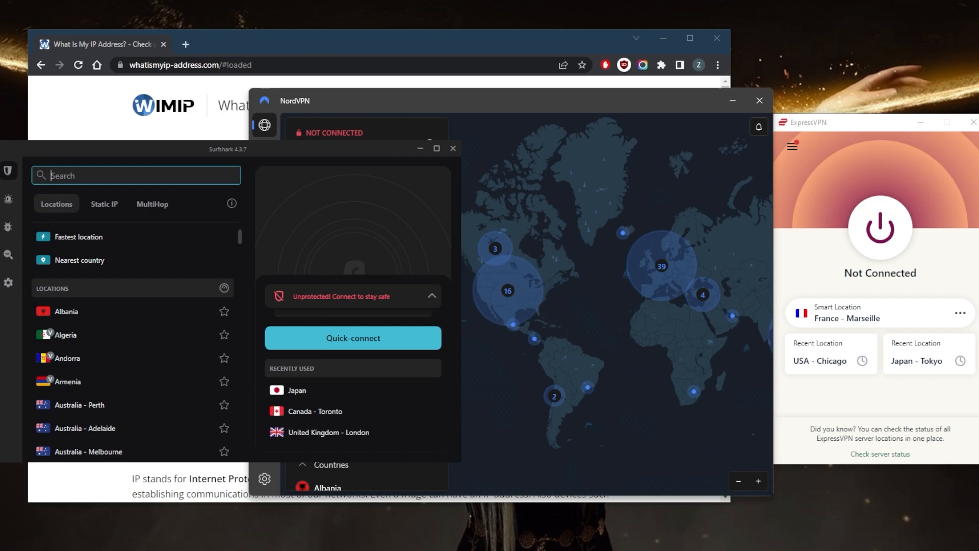
mouse_move(573, 214)
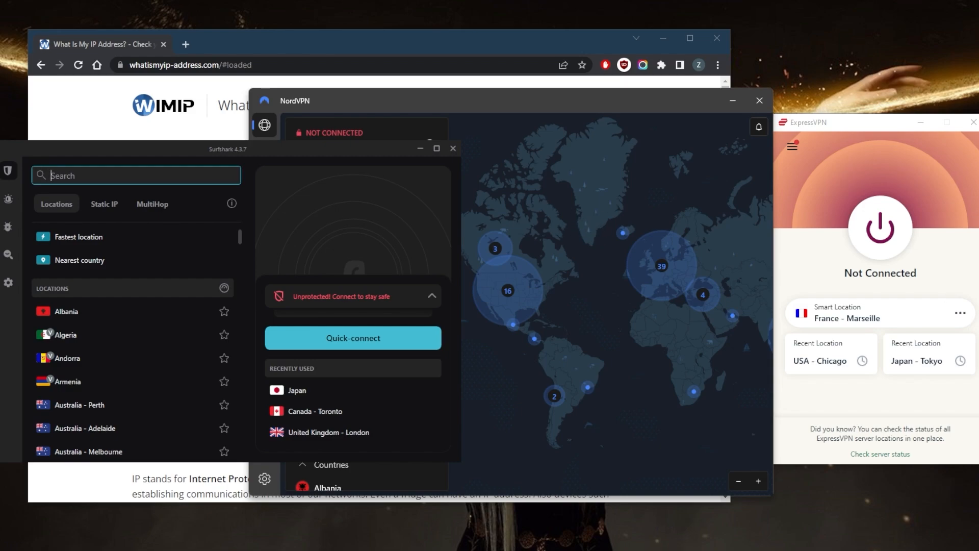
mouse_move(412, 315)
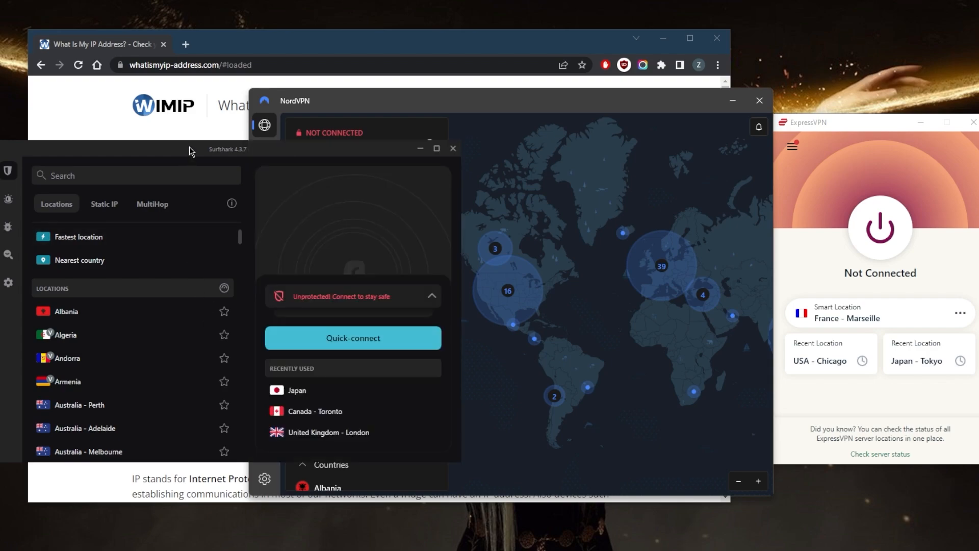
Scroll Surfshark's VPN settings to the off Invisible on LAN, Rotating IP and NoBorders toggles.
left_click(8, 283)
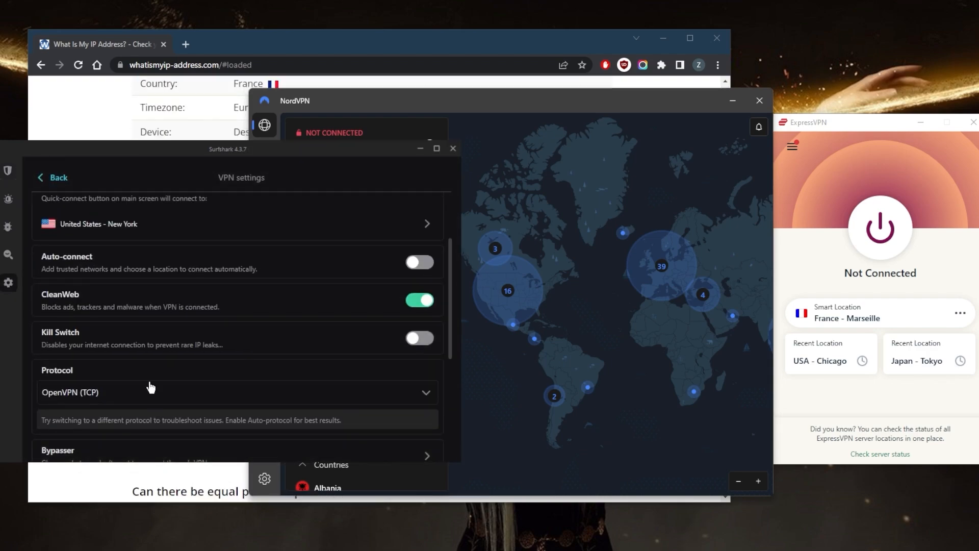
scroll("down", 3)
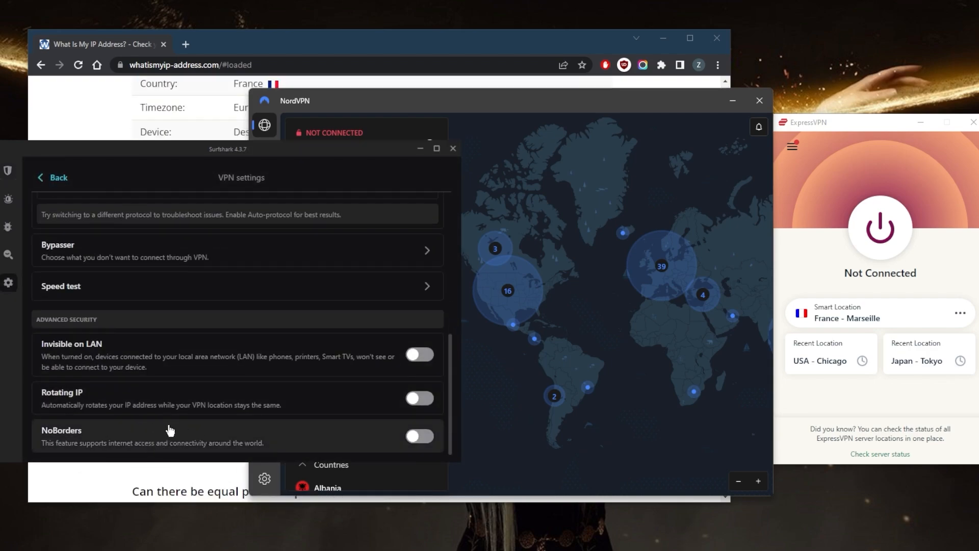
mouse_move(266, 439)
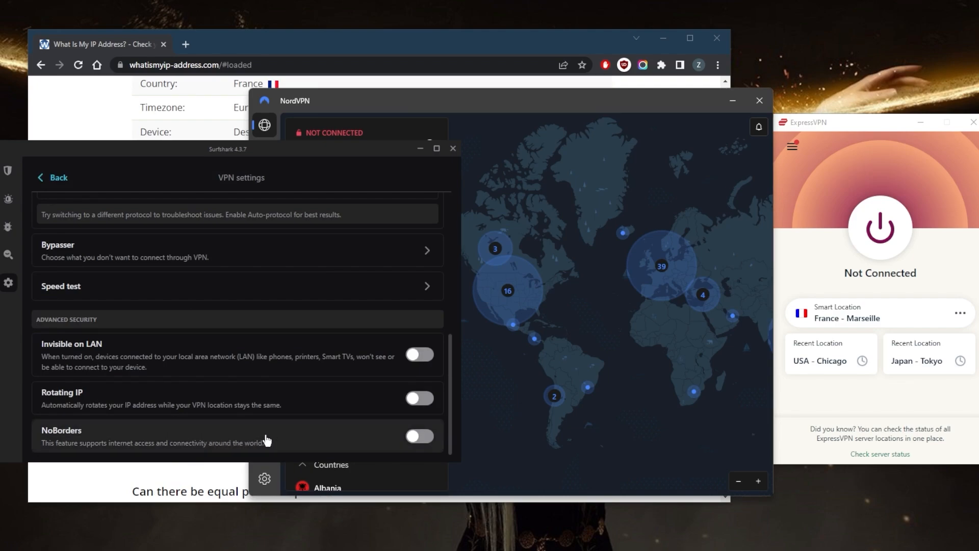
mouse_move(248, 275)
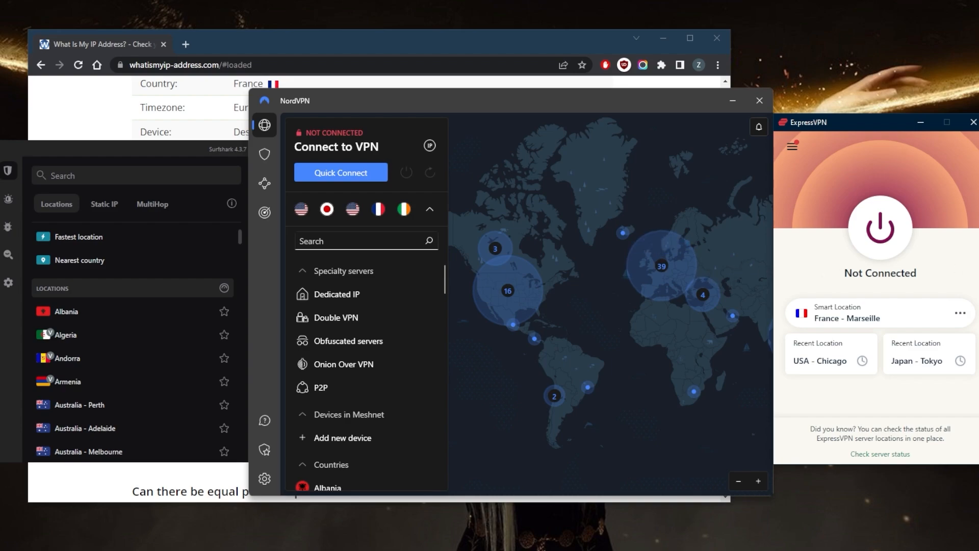
mouse_move(670, 230)
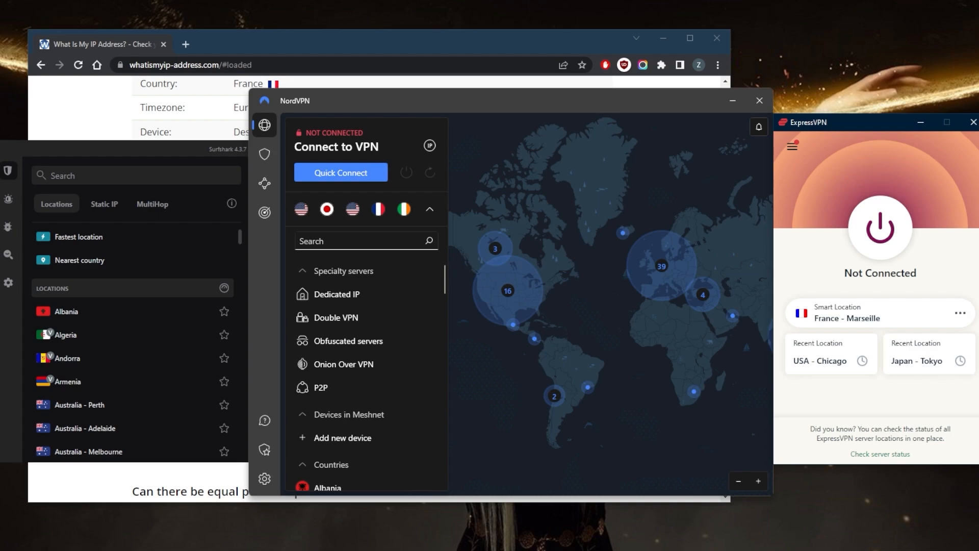
mouse_move(460, 281)
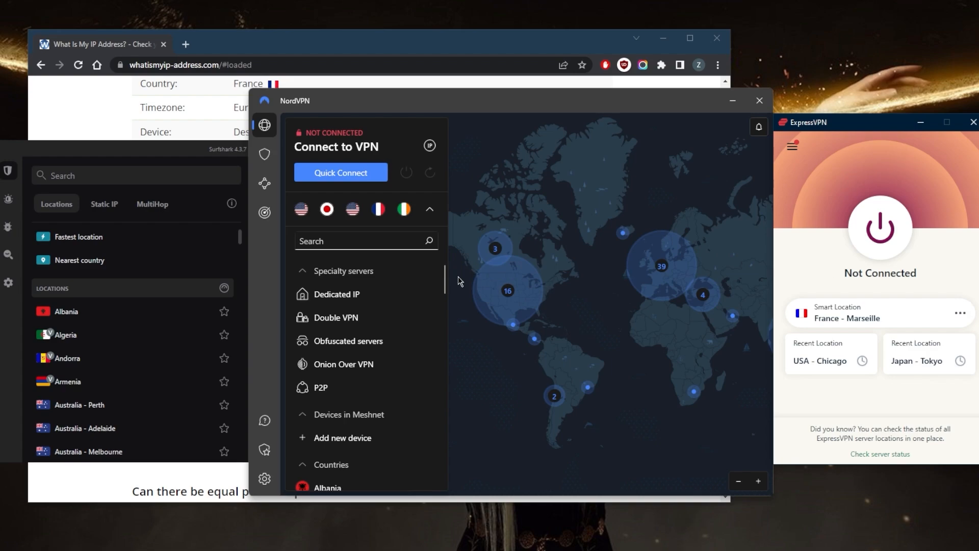
mouse_move(572, 239)
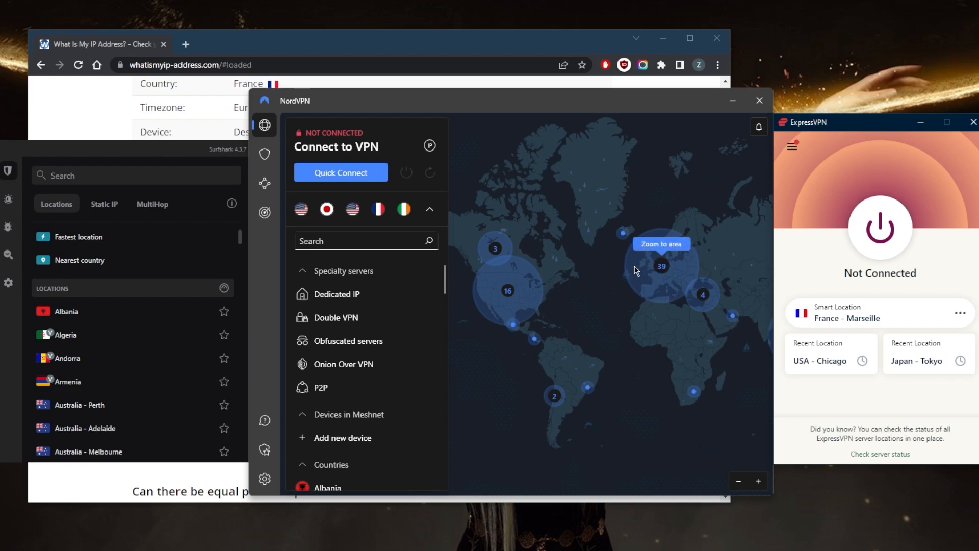
mouse_move(631, 276)
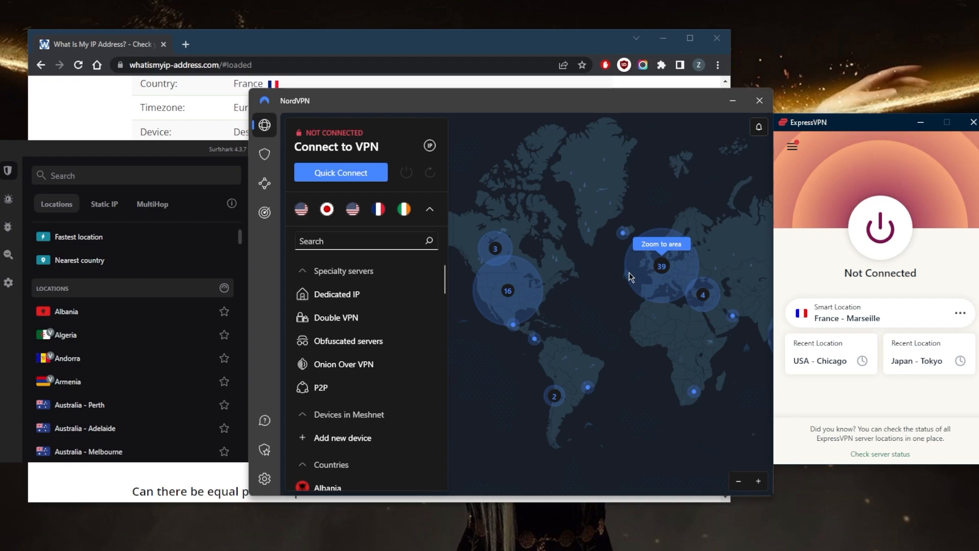
mouse_move(592, 349)
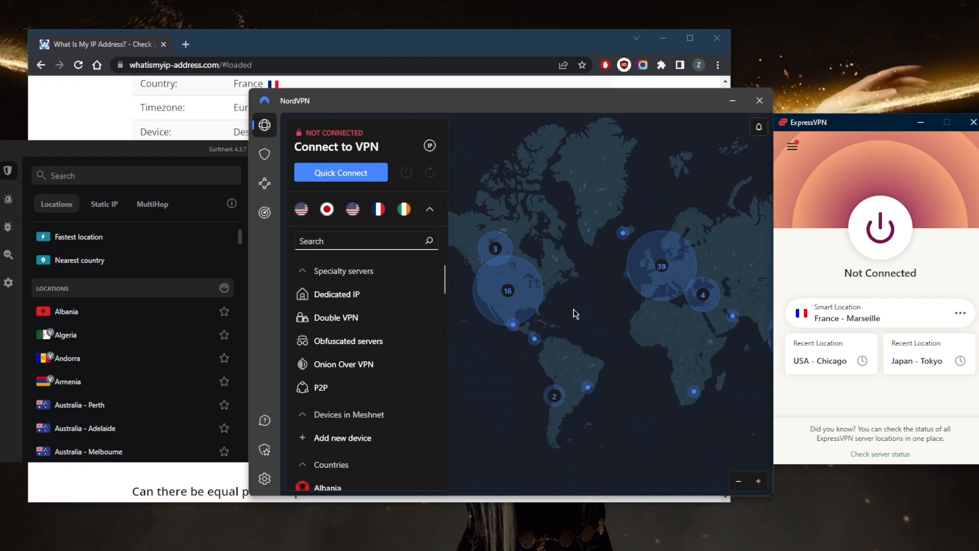
mouse_move(625, 310)
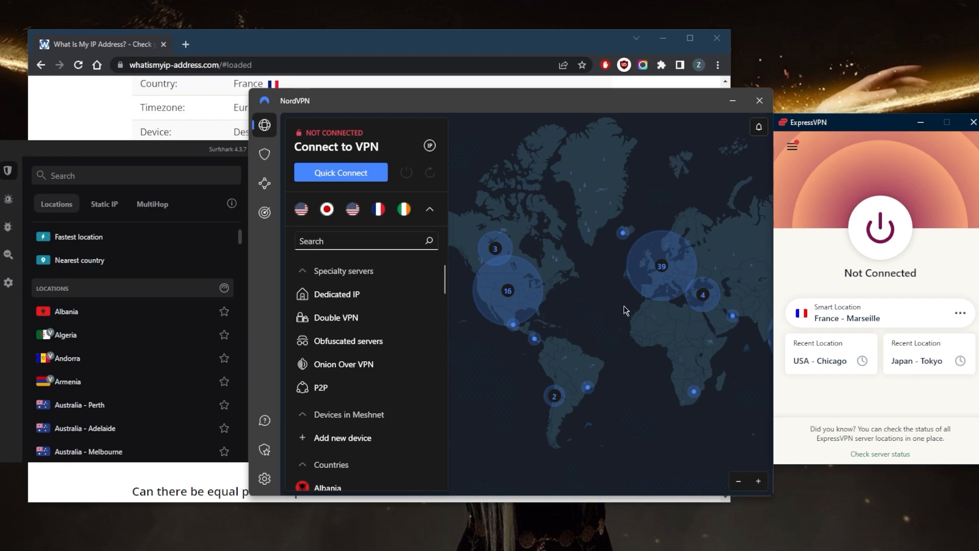
mouse_move(570, 248)
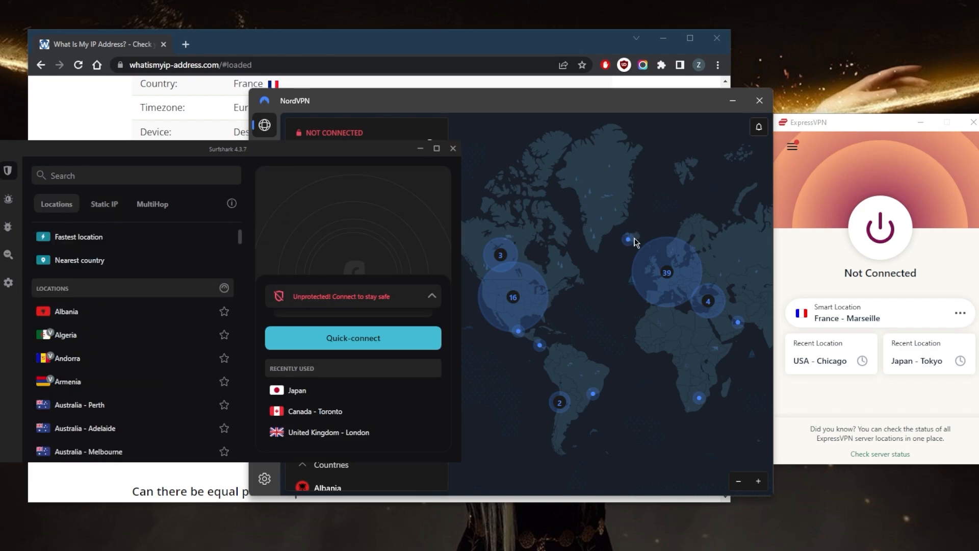
Scroll Surfshark's Locations past Australian cities, Austria and Azerbaijan to Belgium.
left_click(104, 203)
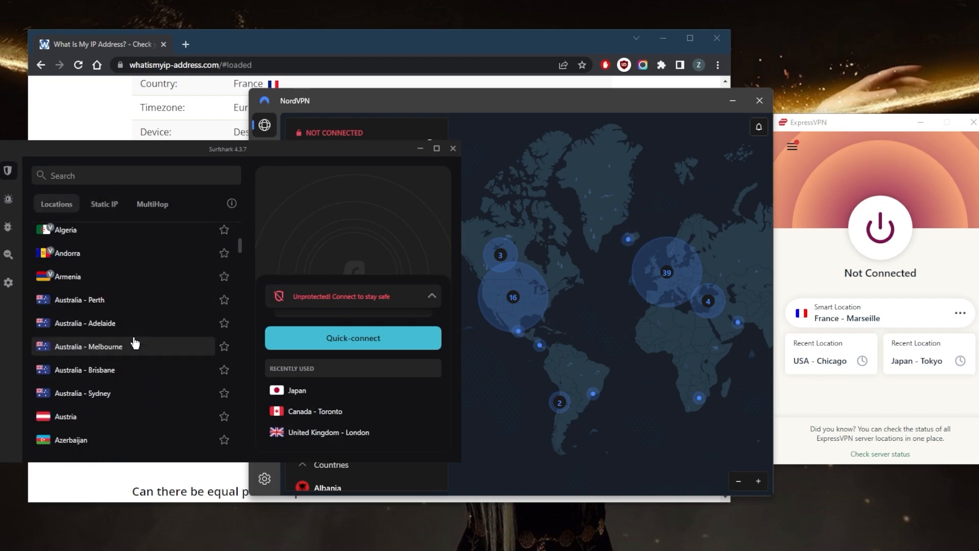
scroll("down", 3)
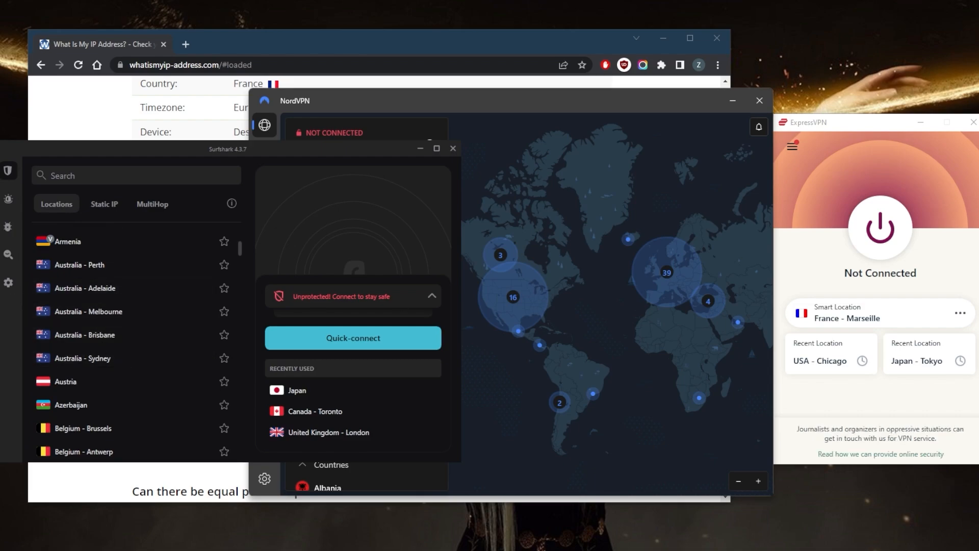
mouse_move(619, 243)
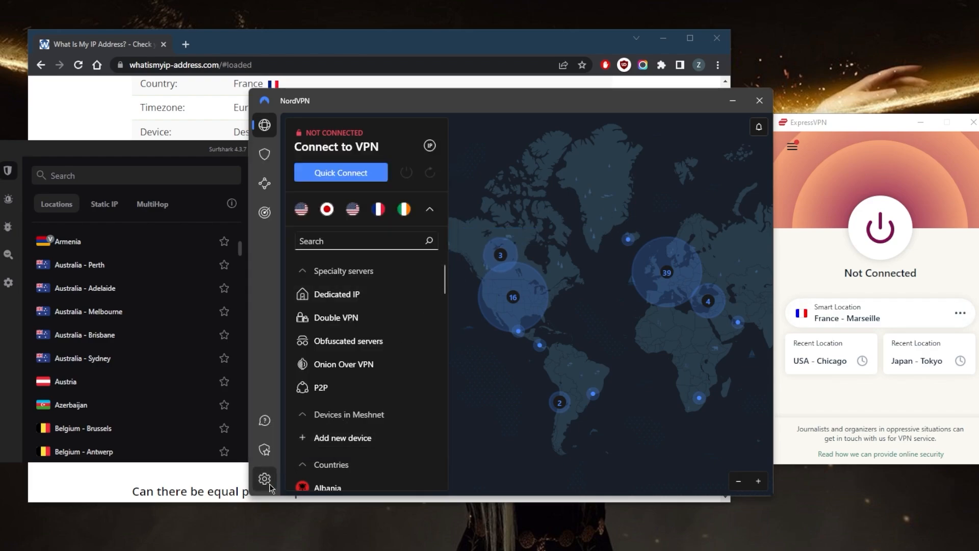
Open NordVPN's Connection settings and expand Use custom DNS to reveal the 8.8.8.8 field.
left_click(264, 479)
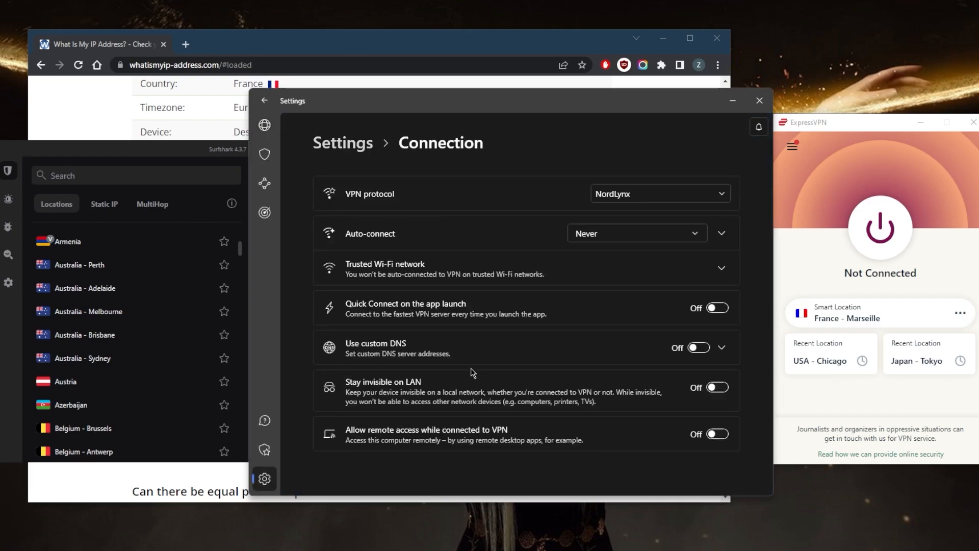
left_click(720, 347)
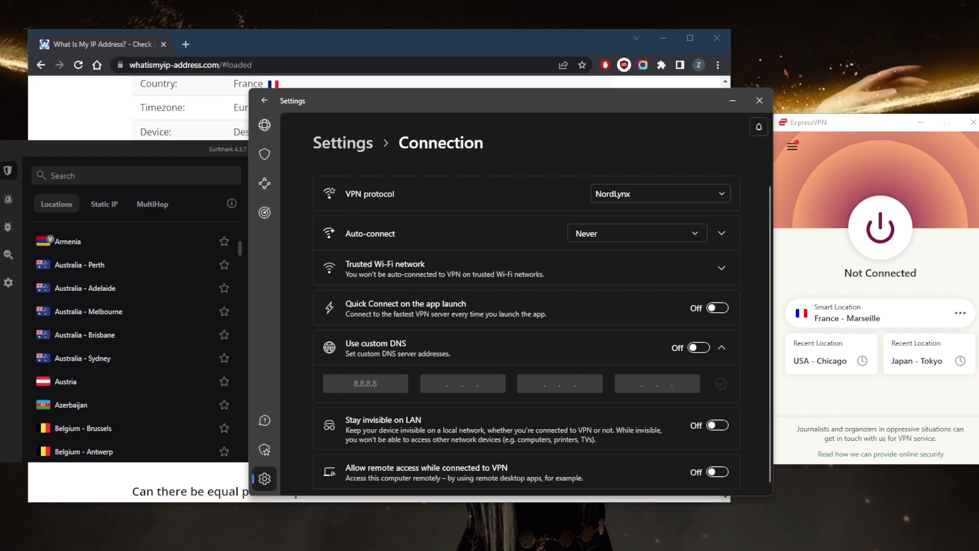
mouse_move(770, 361)
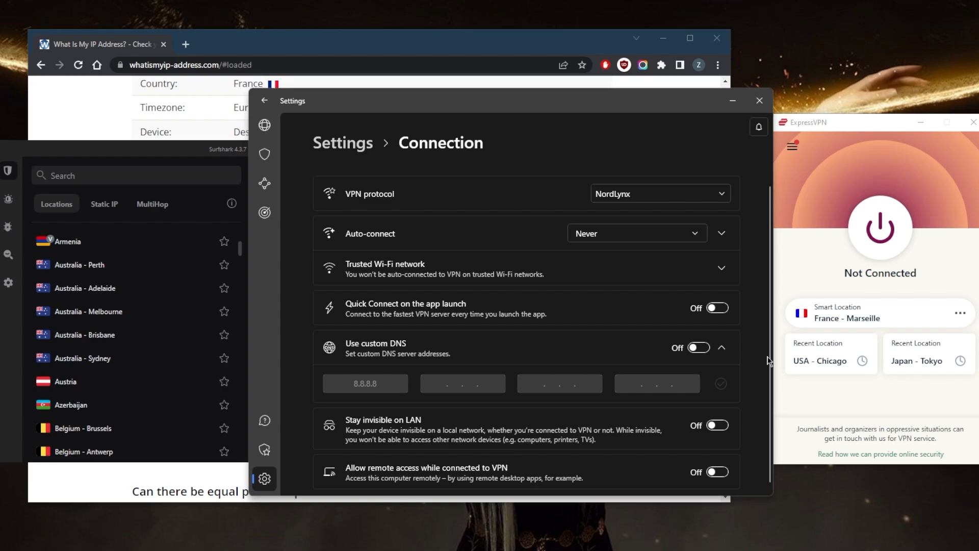
mouse_move(428, 360)
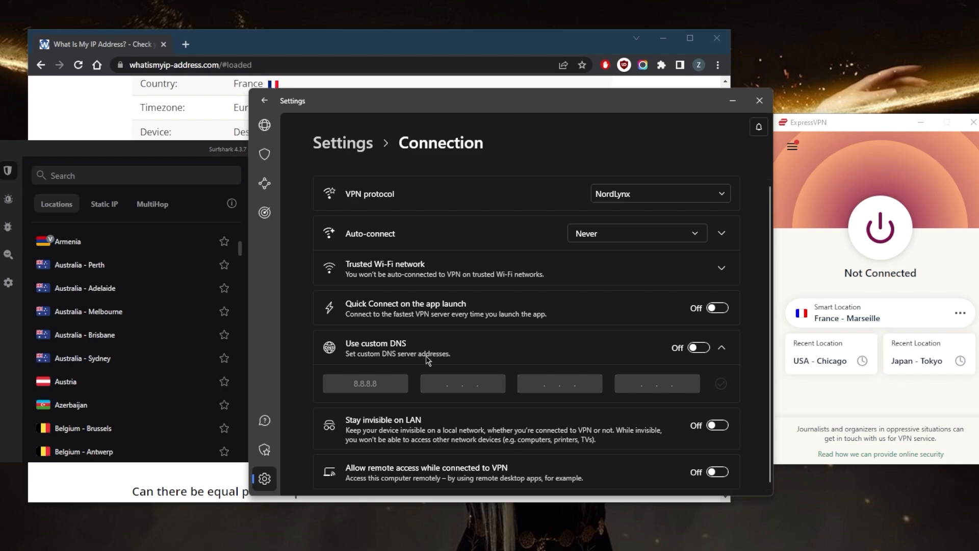
mouse_move(265, 125)
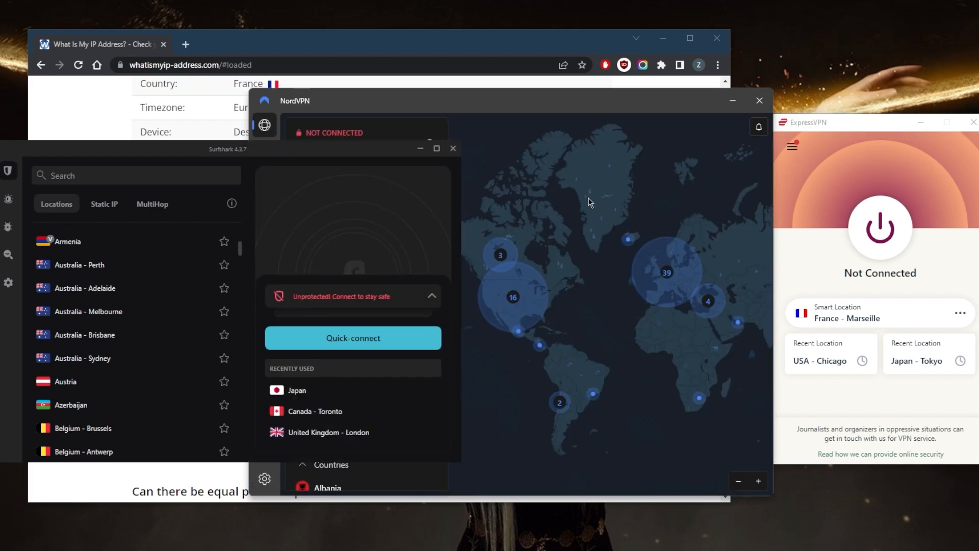
mouse_move(579, 191)
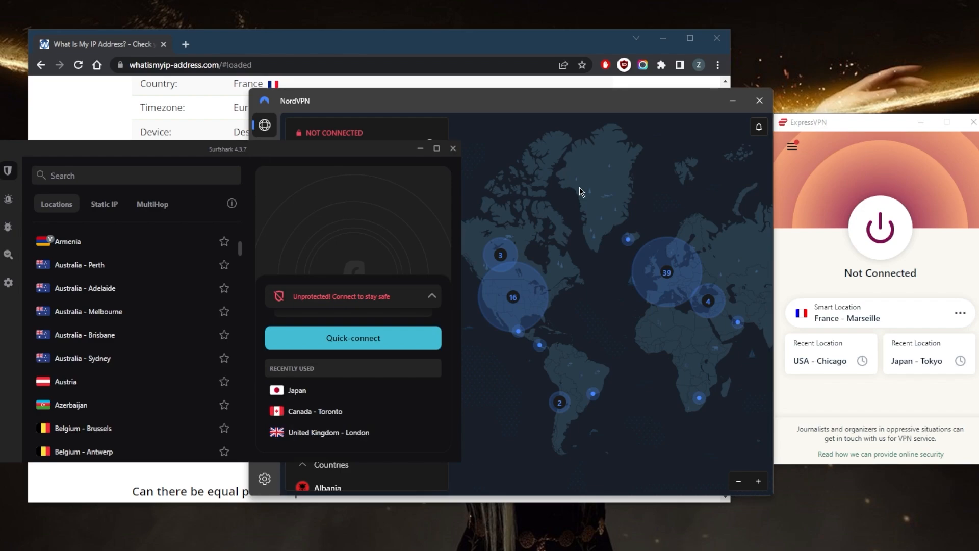
mouse_move(769, 272)
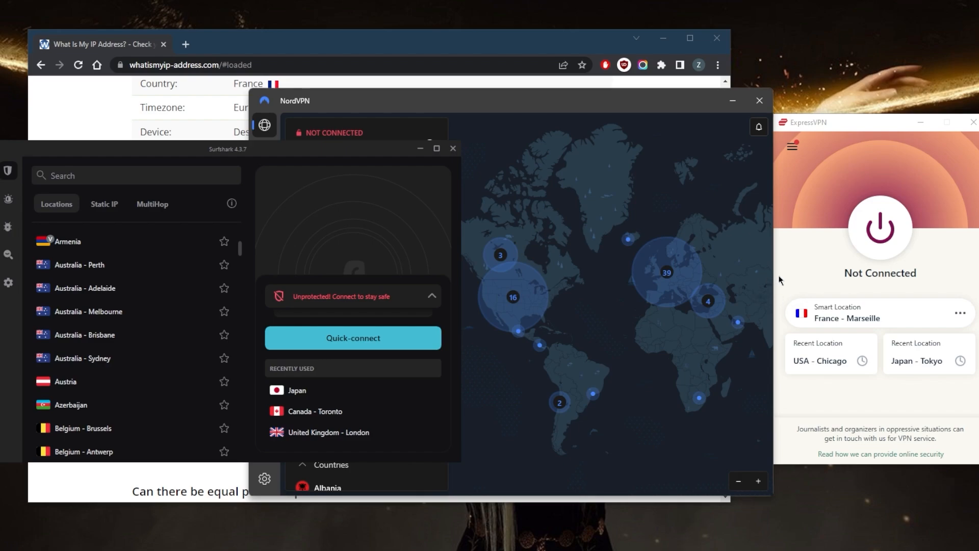
mouse_move(778, 280)
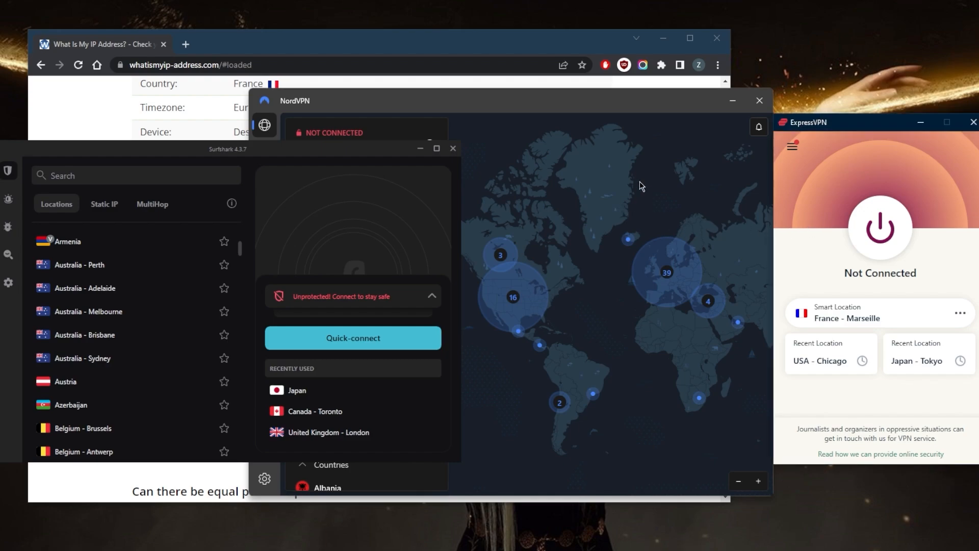
mouse_move(713, 198)
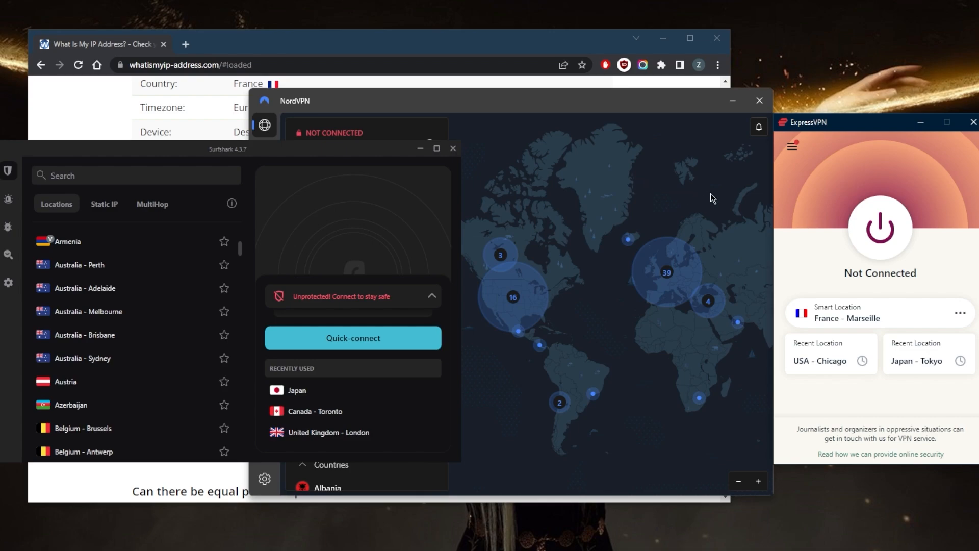
mouse_move(469, 202)
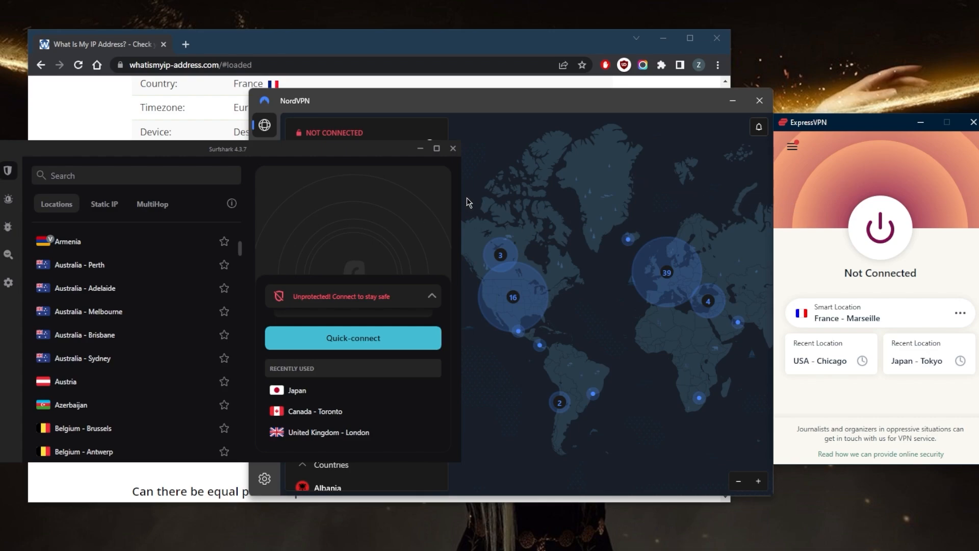
mouse_move(606, 214)
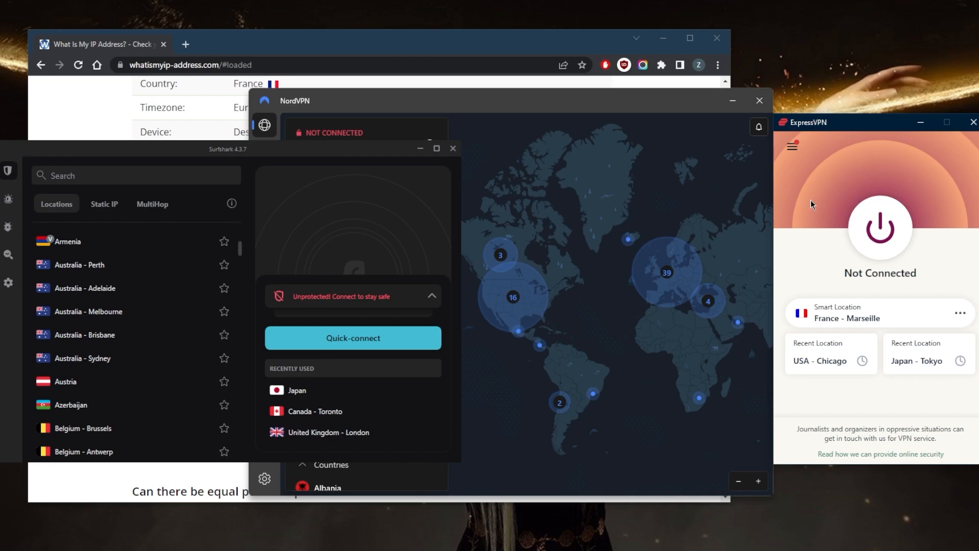
mouse_move(504, 161)
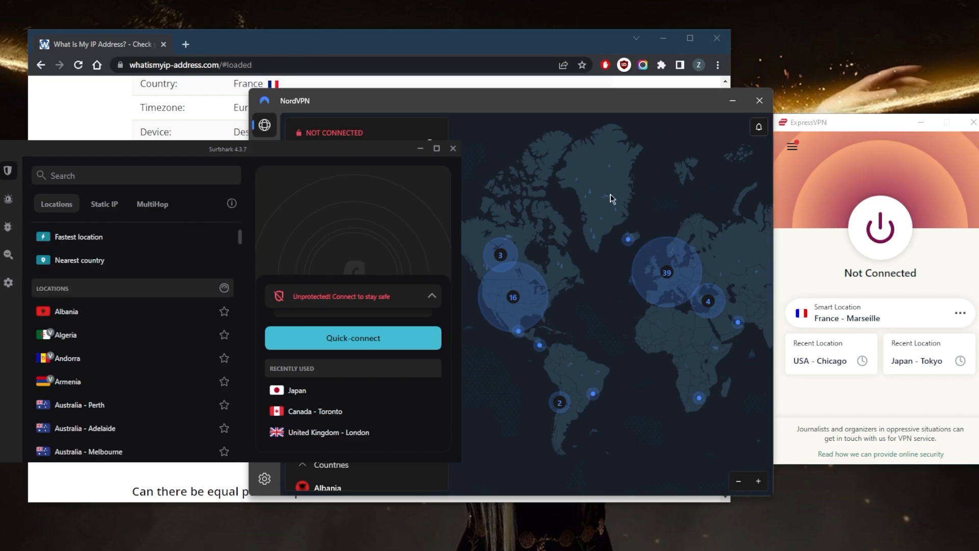
mouse_move(596, 210)
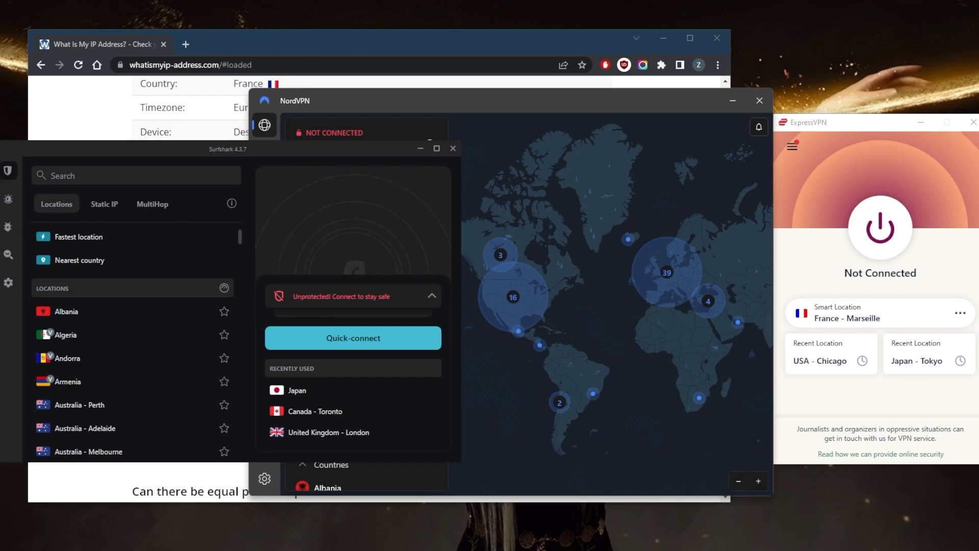
mouse_move(695, 286)
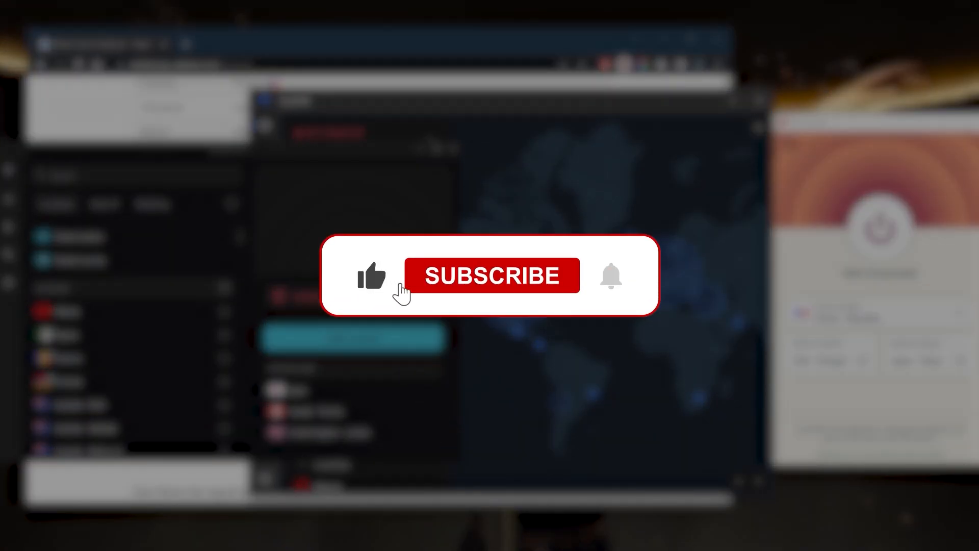
left_click(492, 275)
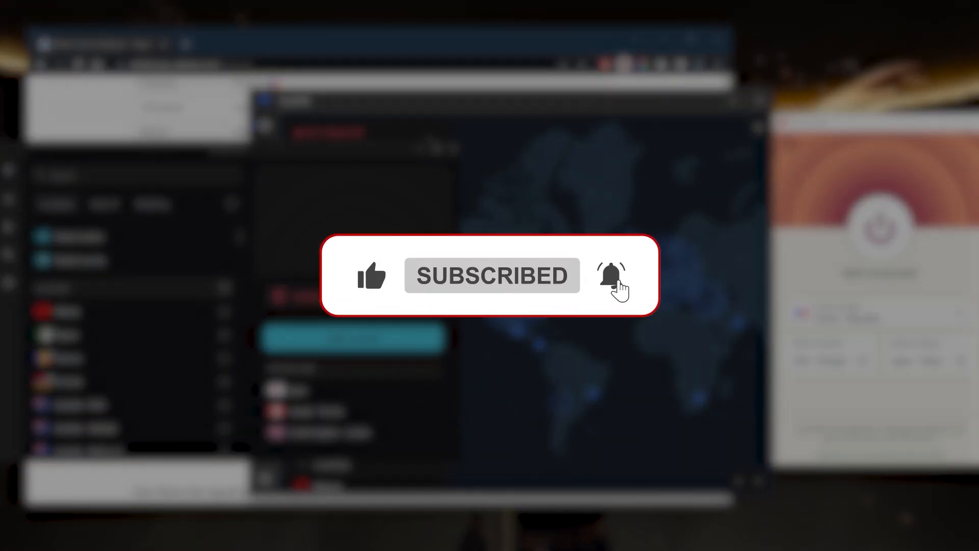